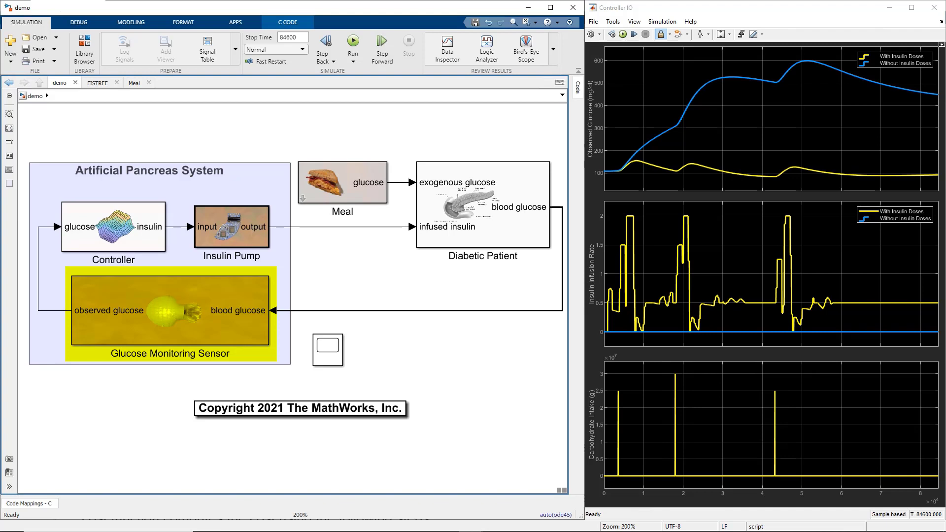
# - Drill through Controller and FISTREE Controller into the FISTREE block showing FLC1 and FLC2
pyautogui.click(112, 228)
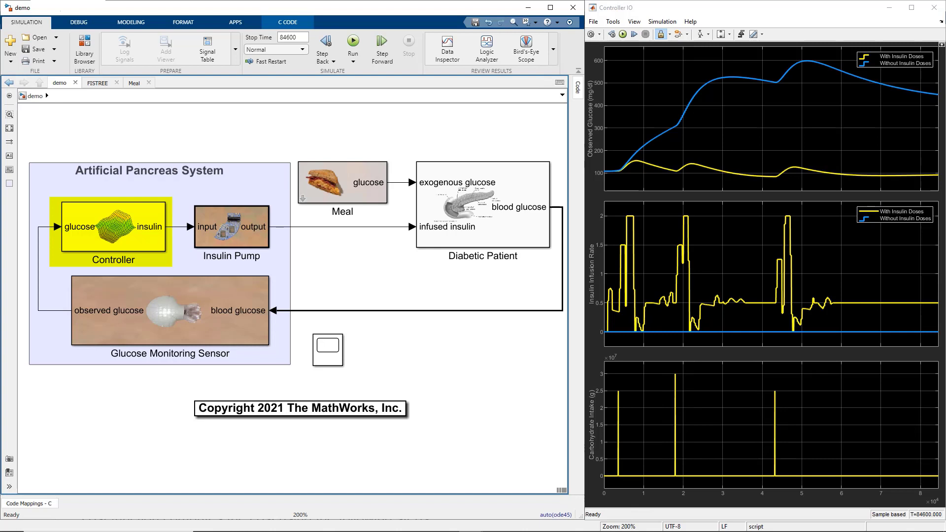
pyautogui.click(231, 226)
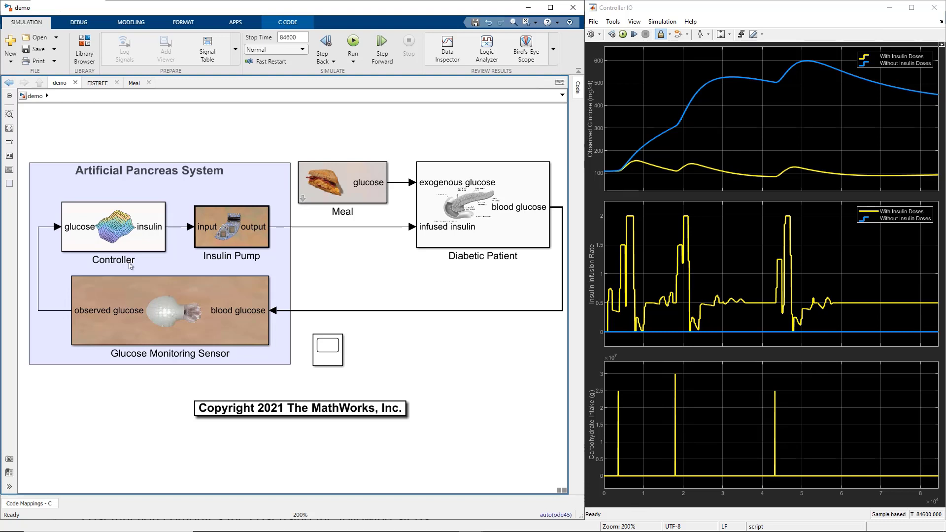
pyautogui.doubleClick(113, 228)
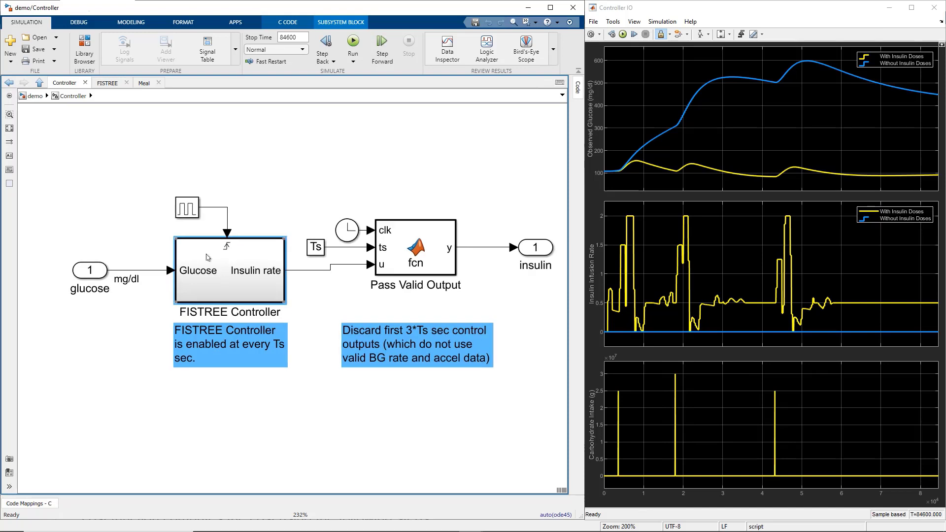
pyautogui.doubleClick(230, 270)
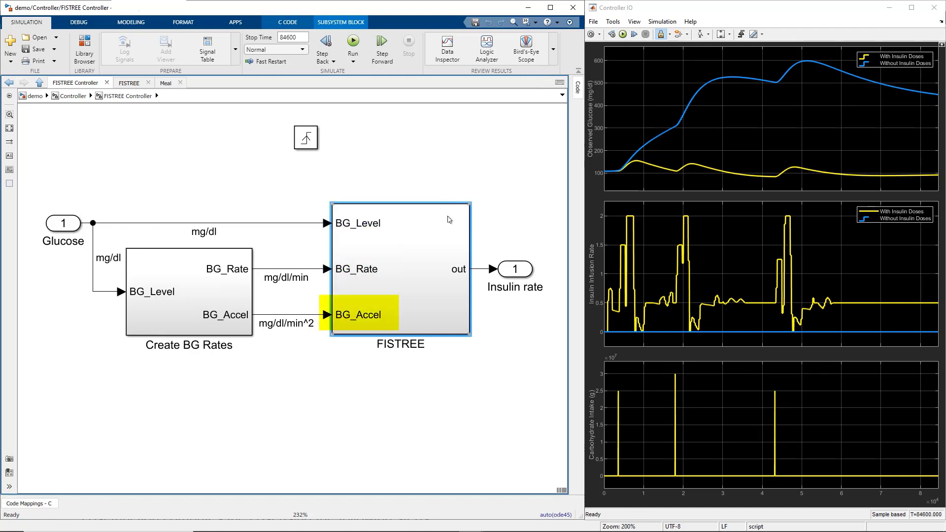
pyautogui.doubleClick(399, 269)
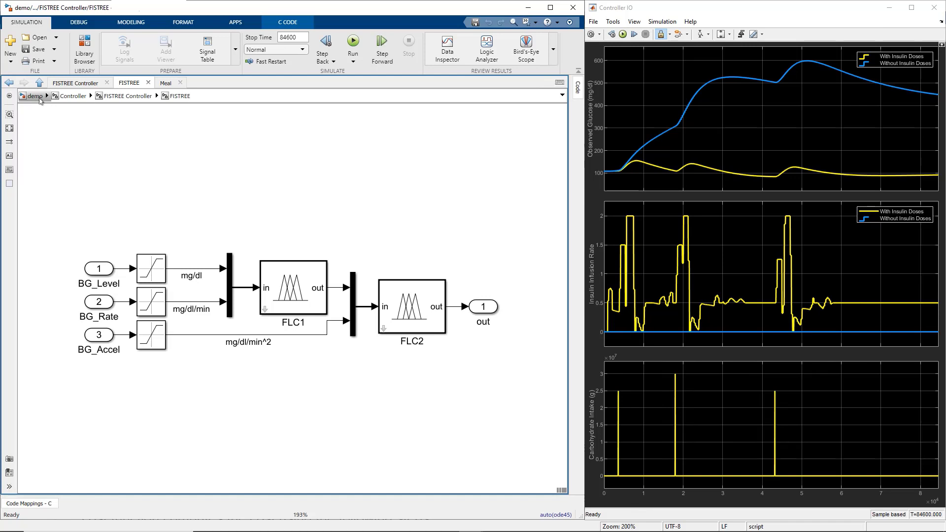
# - Navigate back to the top level of the artificial pancreas model
pyautogui.click(35, 95)
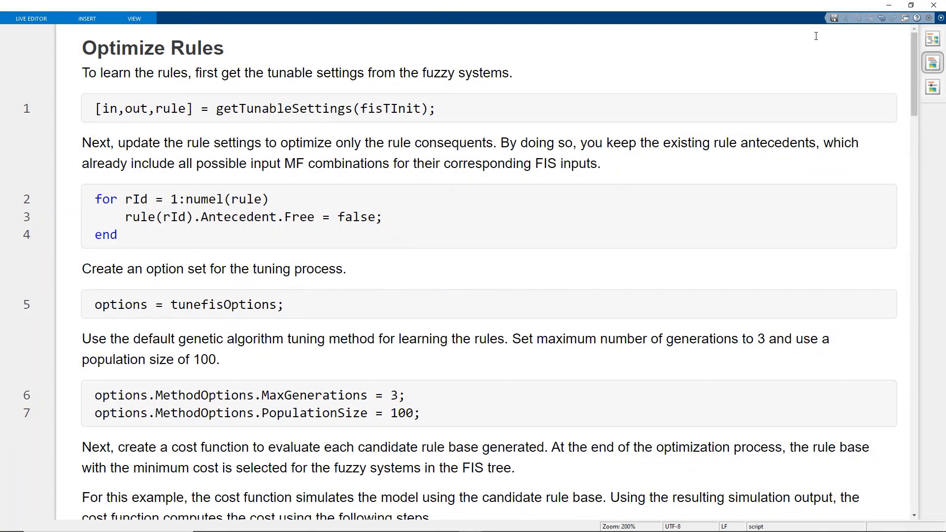
pyautogui.moveTo(914, 71)
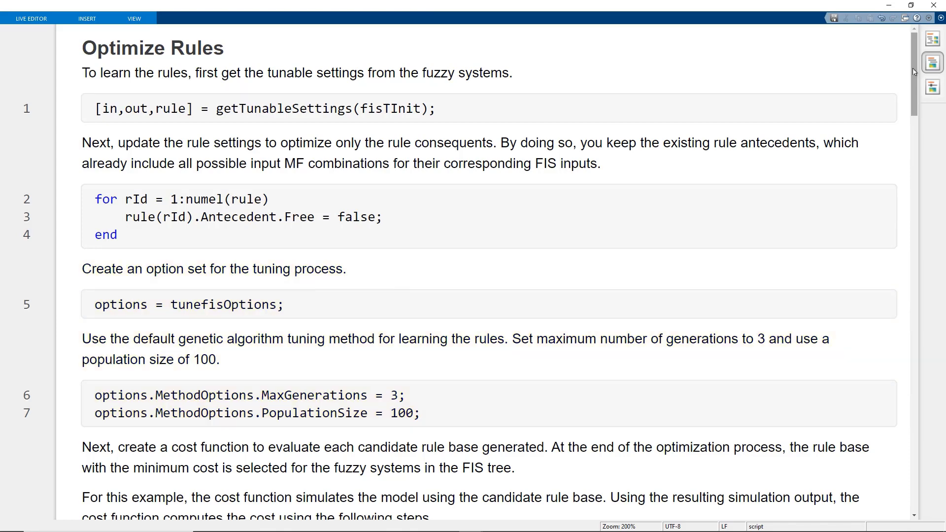
pyautogui.scroll(-3)
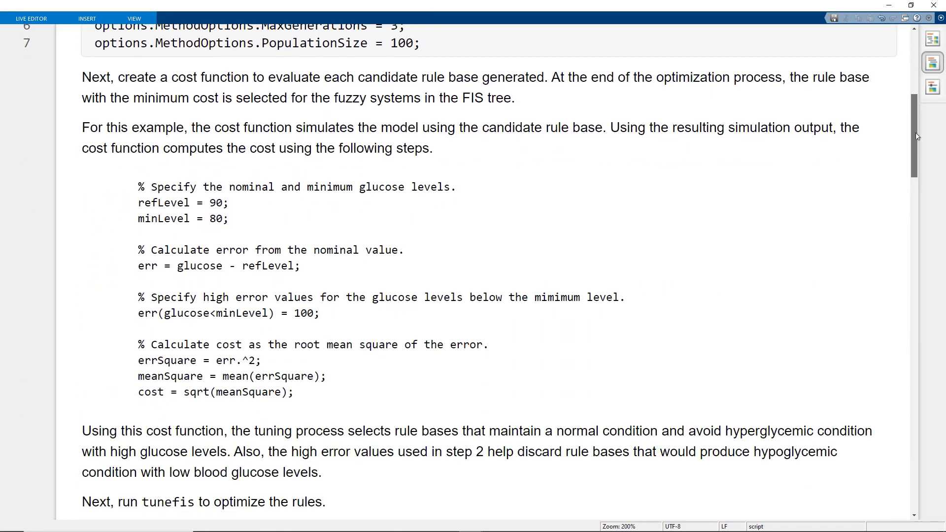
pyautogui.scroll(-3)
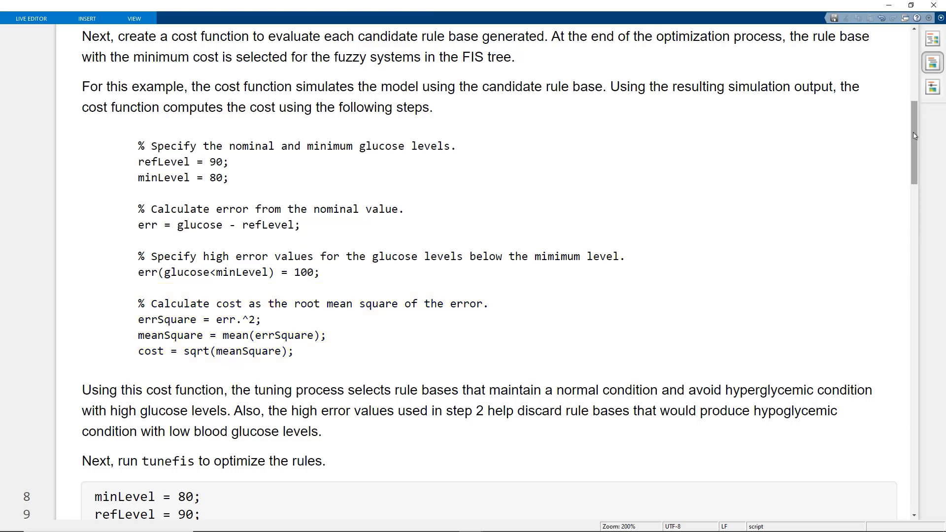
pyautogui.scroll(-3)
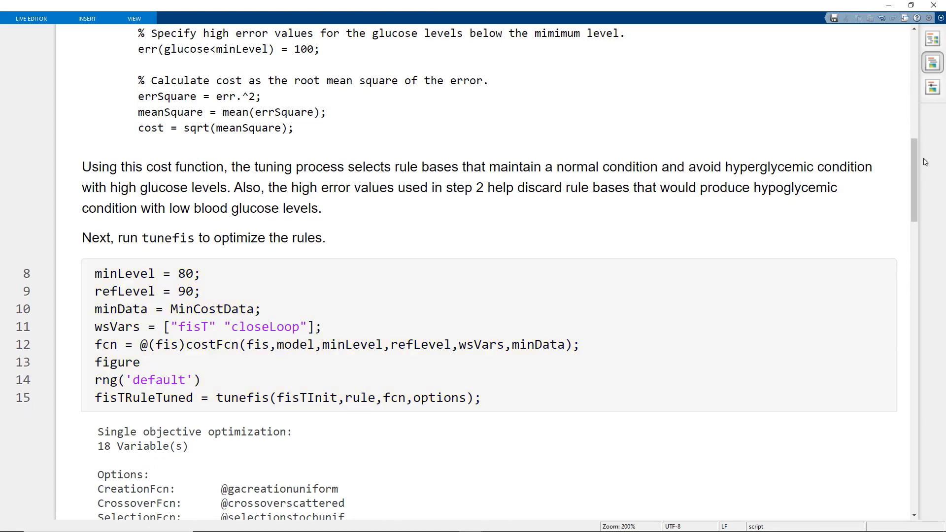
pyautogui.scroll(-3)
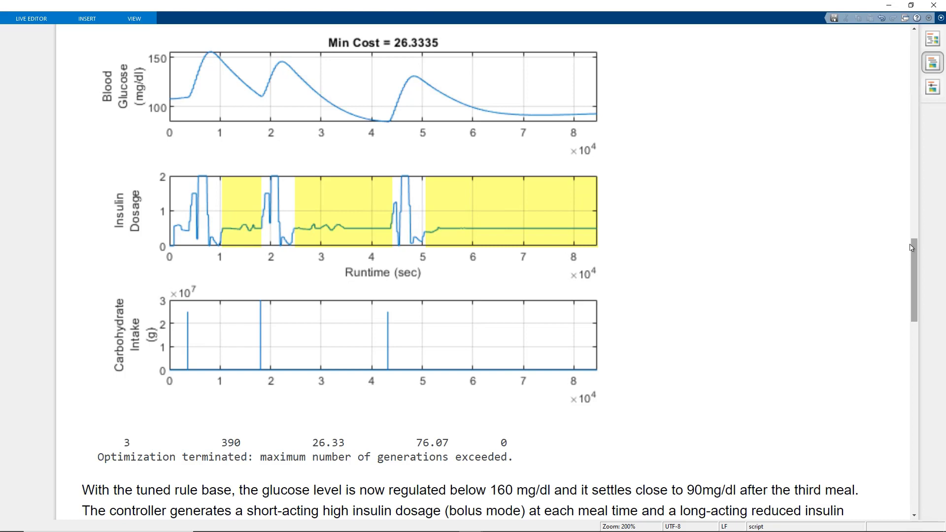
# - Scroll through the pattern-search MF tuning output to the 24.77 minimum cost
pyautogui.scroll(-3)
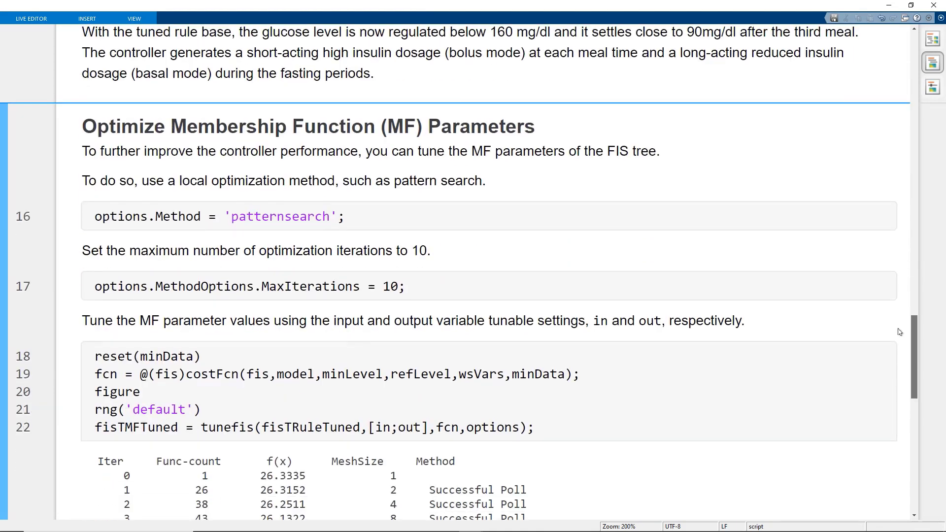
pyautogui.scroll(-3)
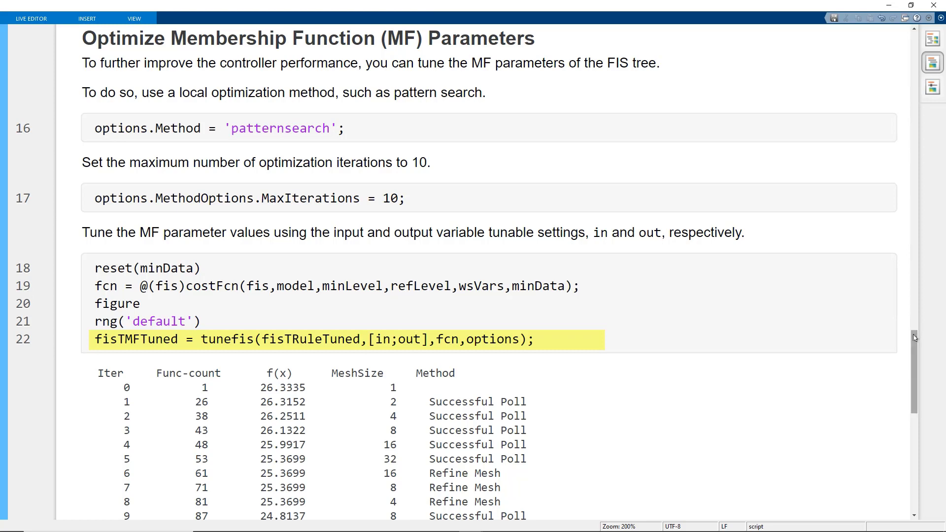
pyautogui.scroll(-3)
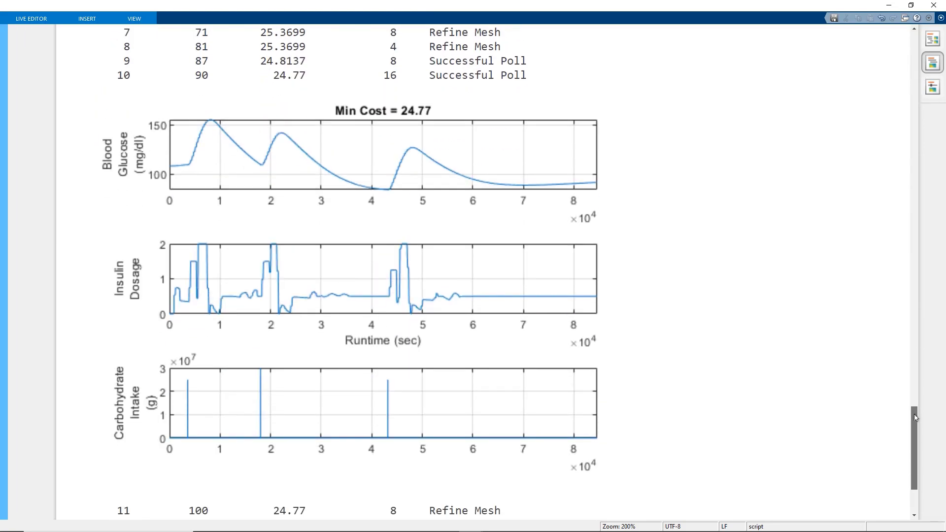
pyautogui.scroll(-3)
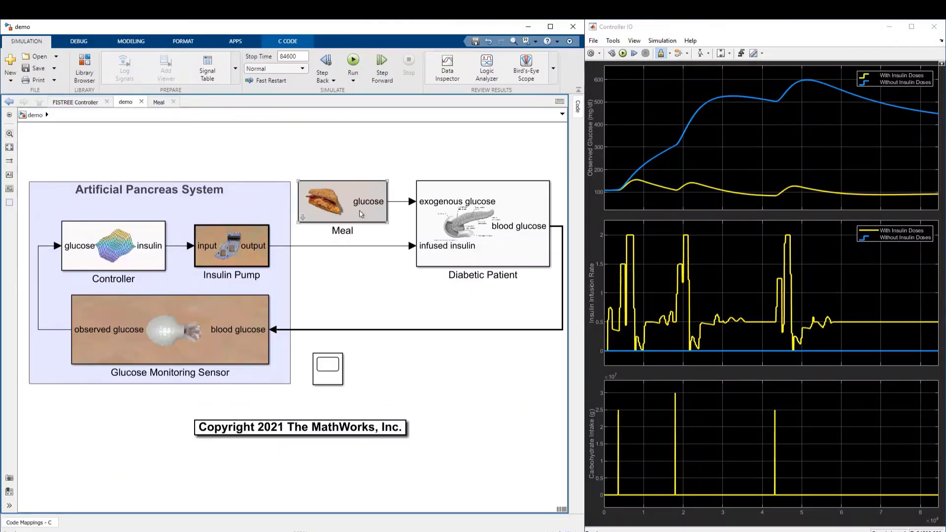
# - Set the second meal to 360 min and 50 g CHO, then view the generated C code
pyautogui.doubleClick(342, 201)
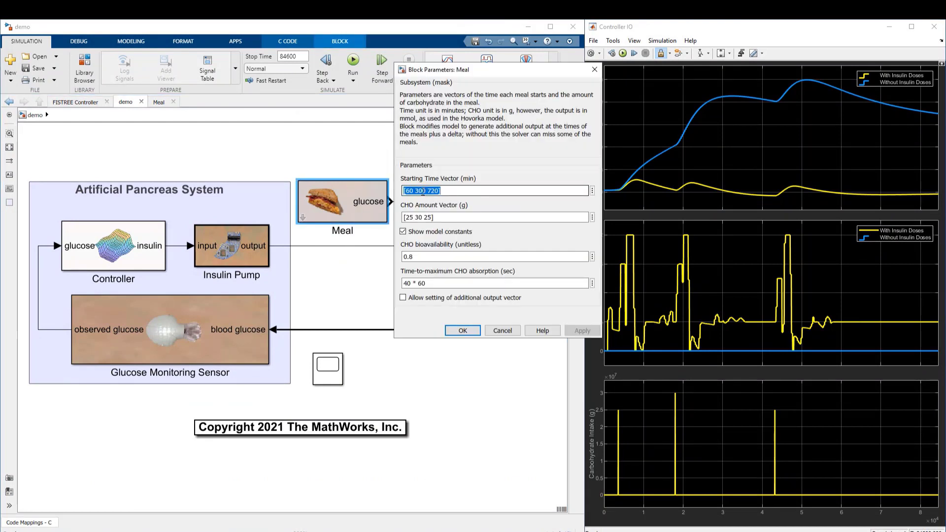
pyautogui.doubleClick(419, 190)
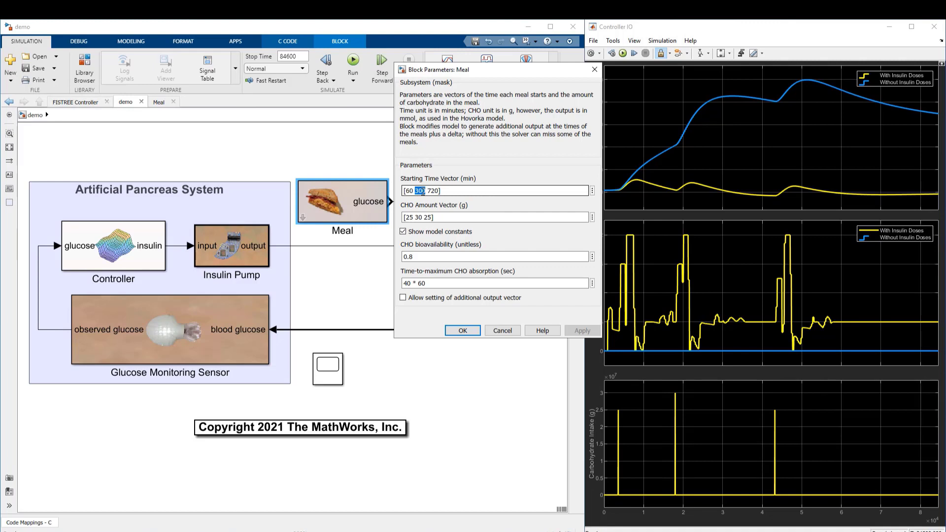
pyautogui.write('360')
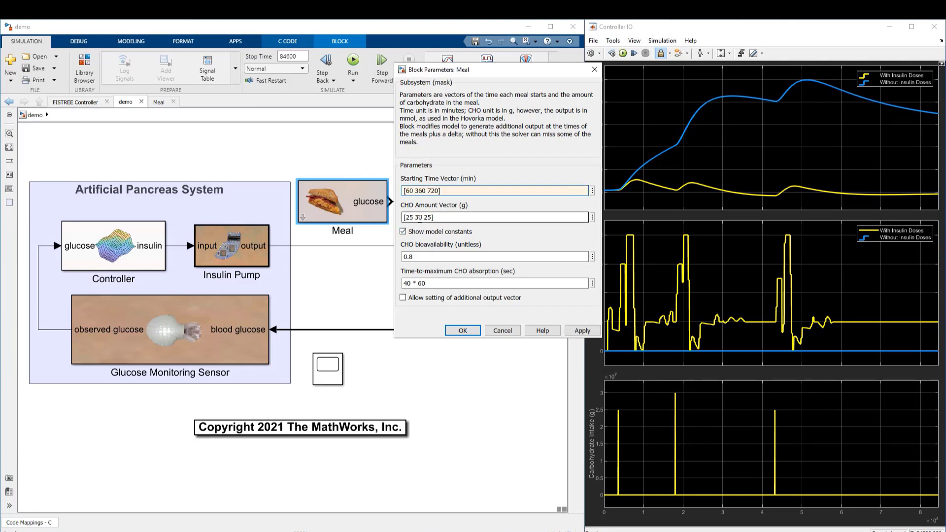
pyautogui.doubleClick(418, 217)
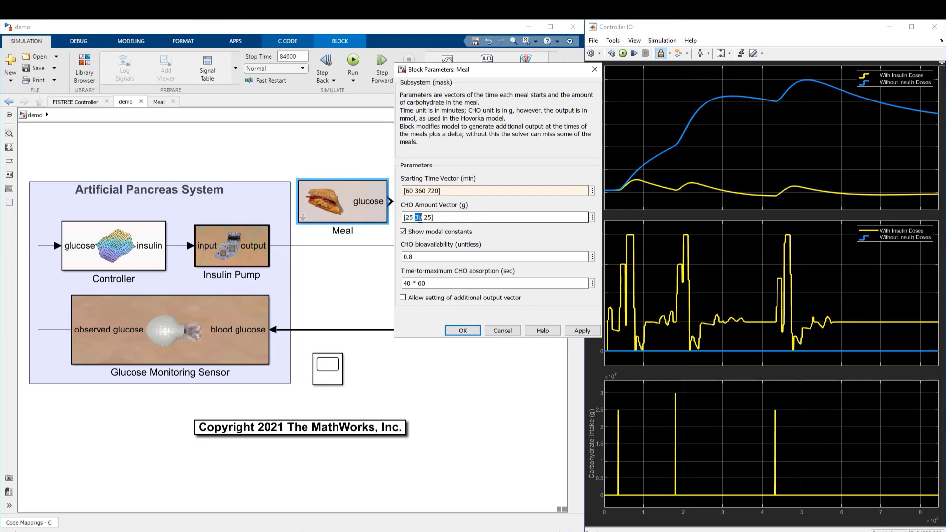
pyautogui.write('50')
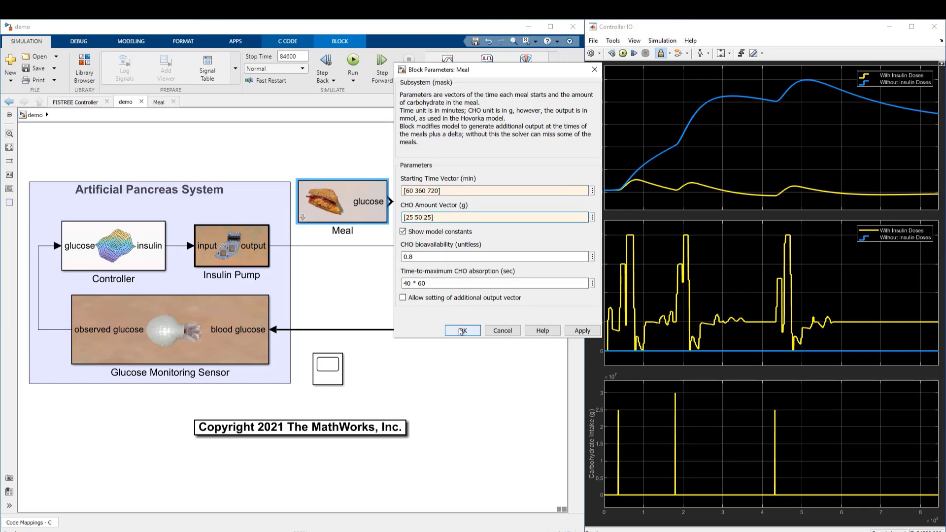
pyautogui.click(462, 330)
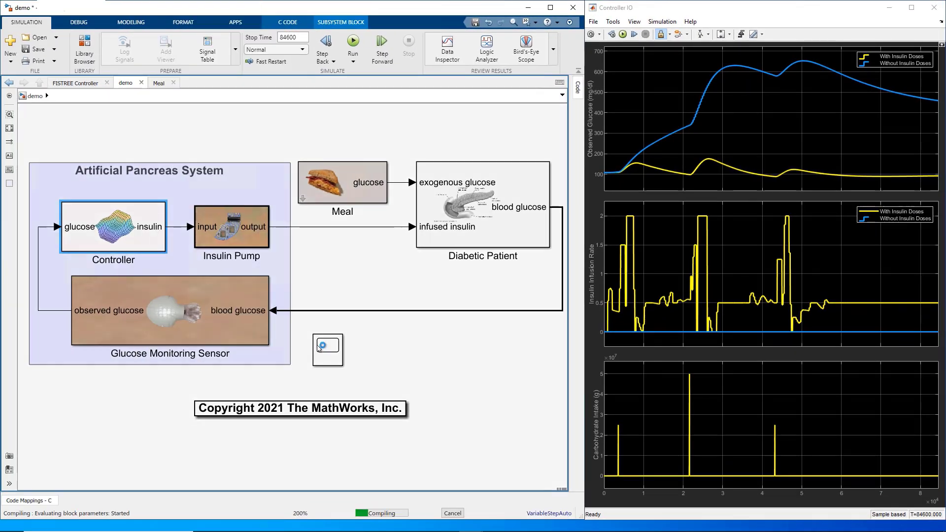
pyautogui.click(577, 82)
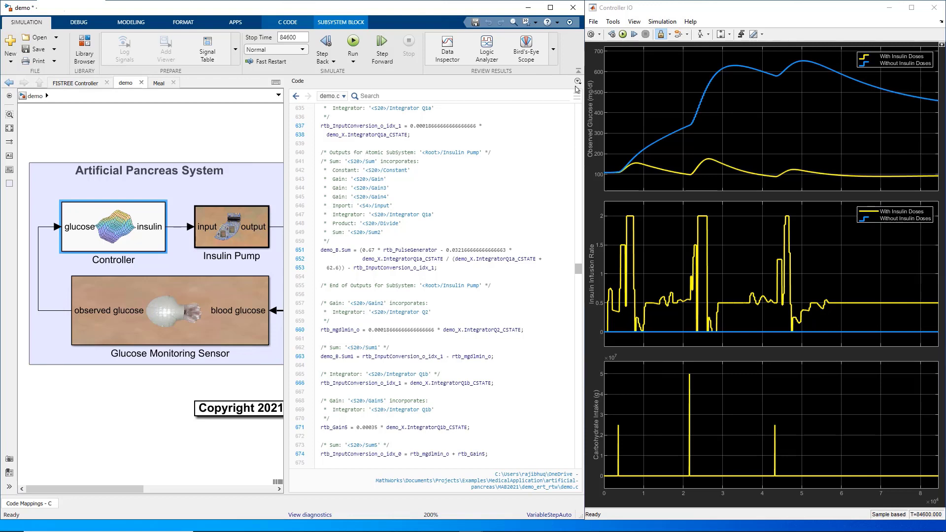